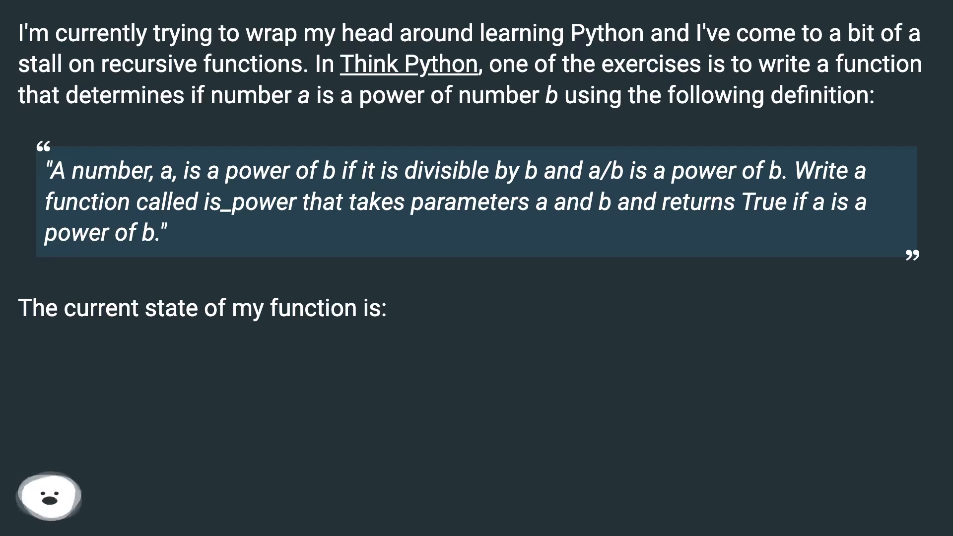
{"action": "scroll", "scroll_direction": "down", "scroll_amount": 3}
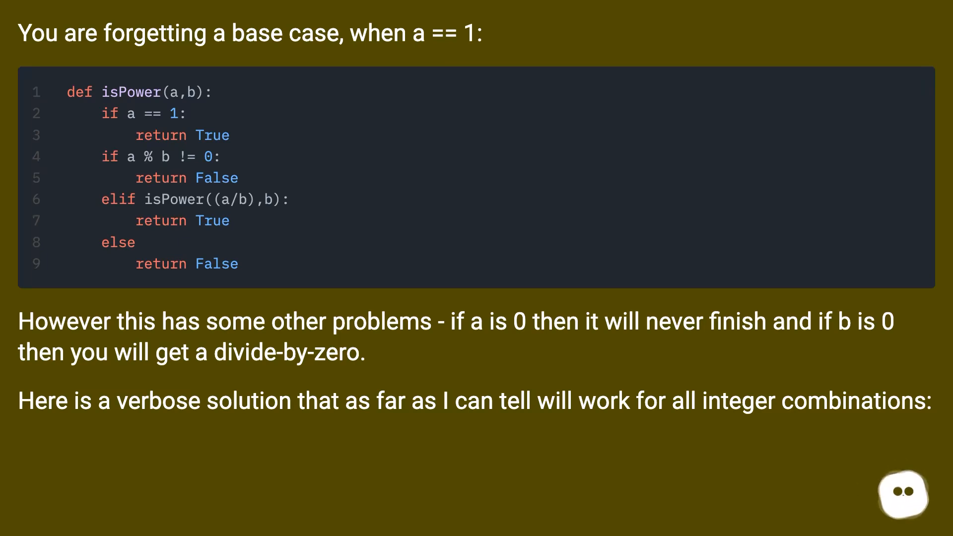
{"action": "scroll", "scroll_direction": "down", "scroll_amount": 3}
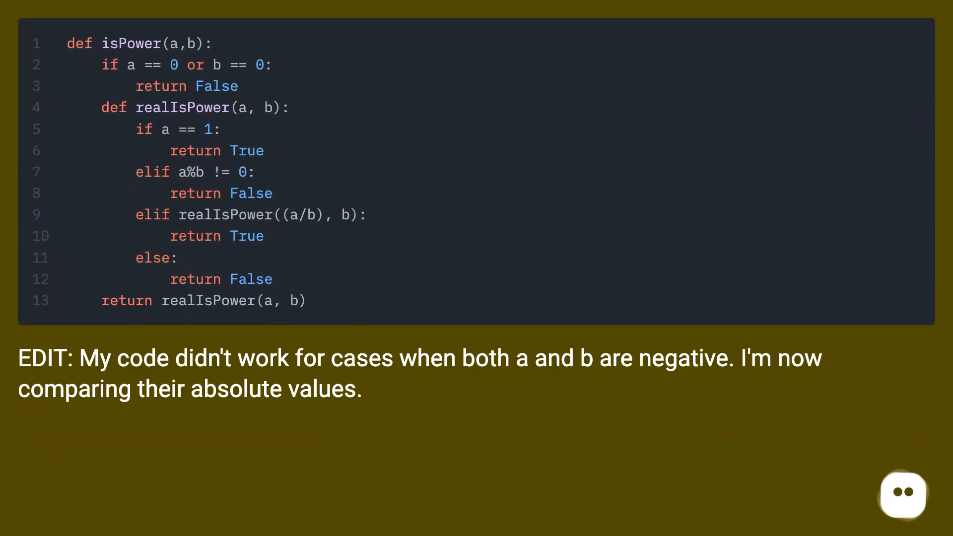